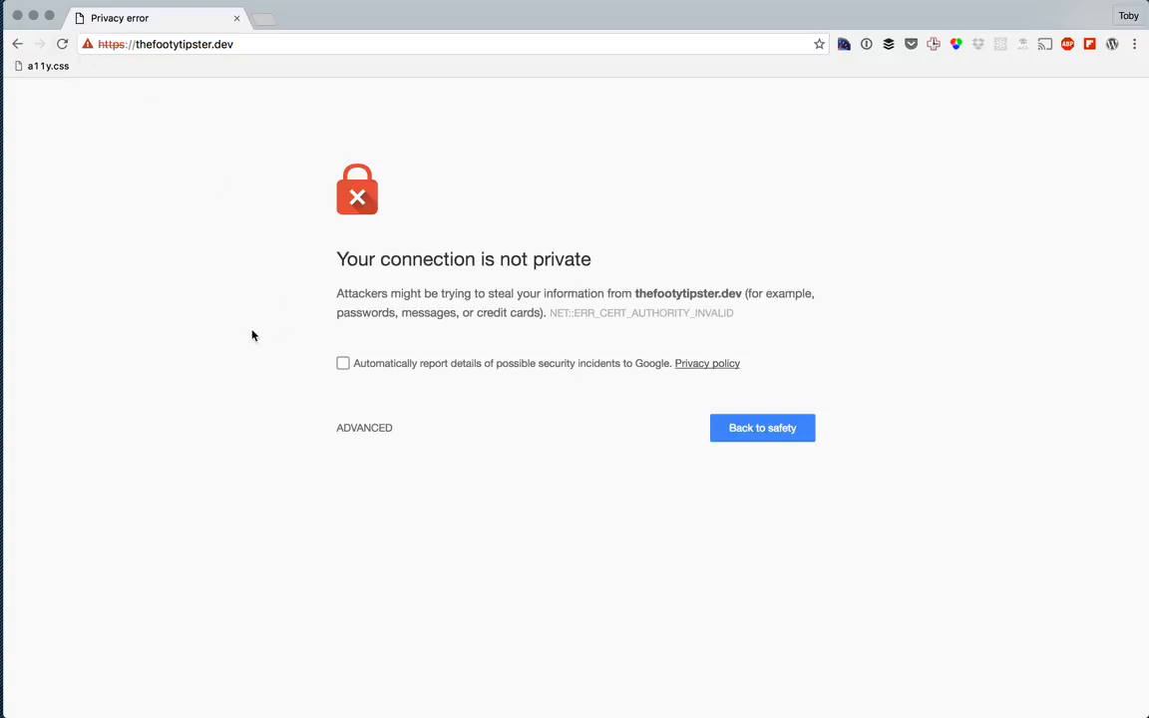
Step: Reveal the advanced details of Chrome's privacy error for thefootytipster.dev
left_click(363, 427)
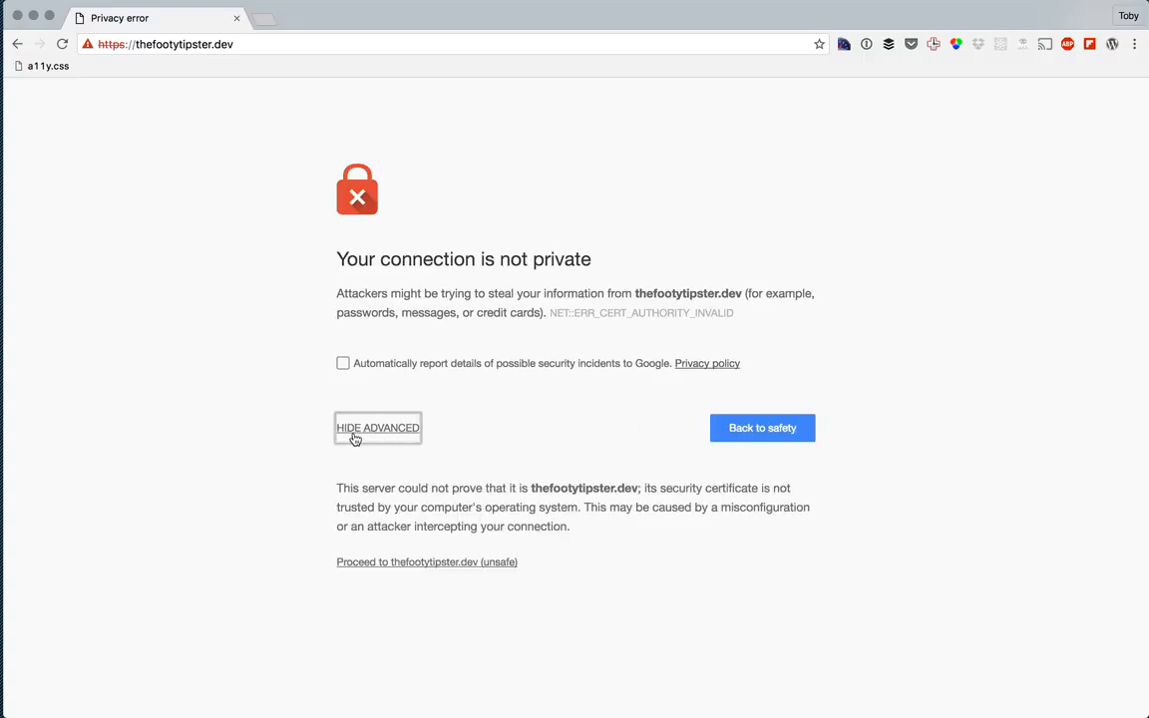
mouse_move(391, 566)
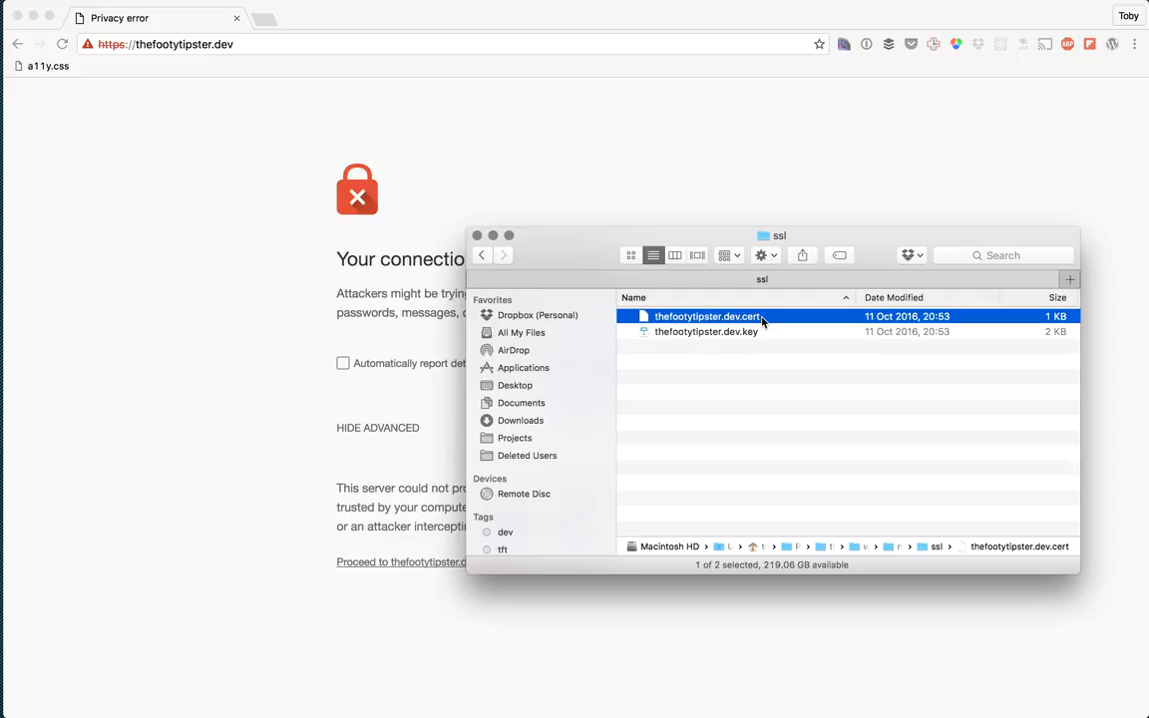
mouse_move(770, 331)
type("key")
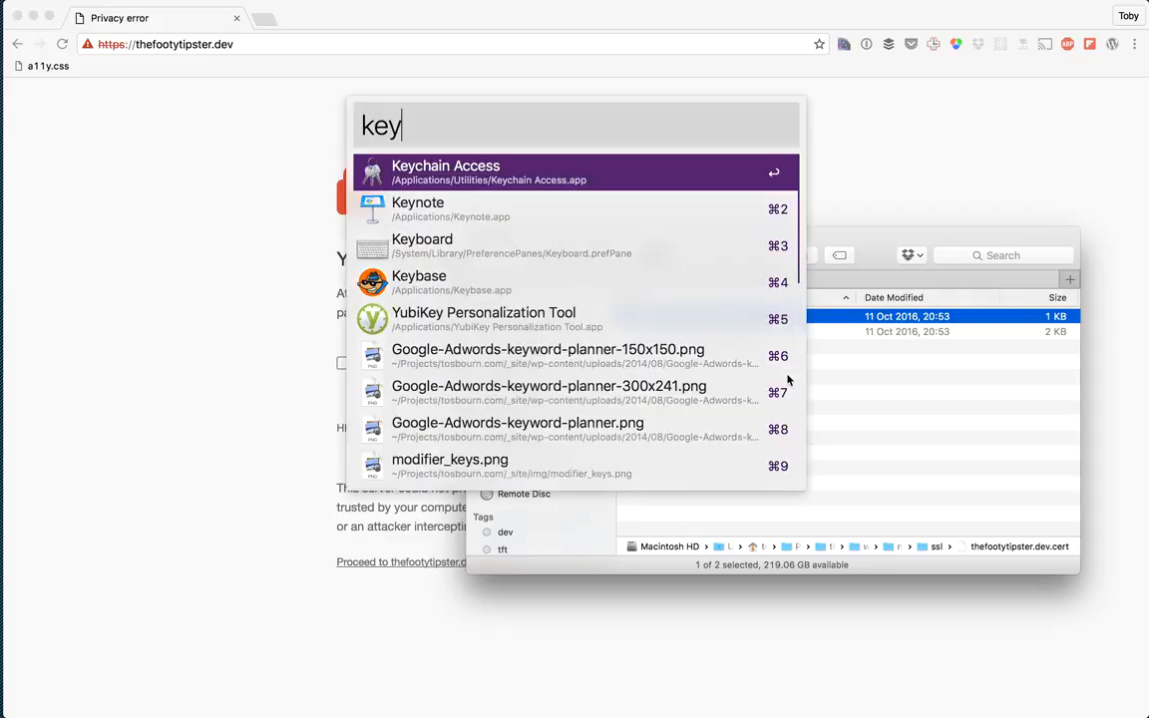
Step: Launch Keychain Access via Alfred to show the login keychain's certificates
key("Escape")
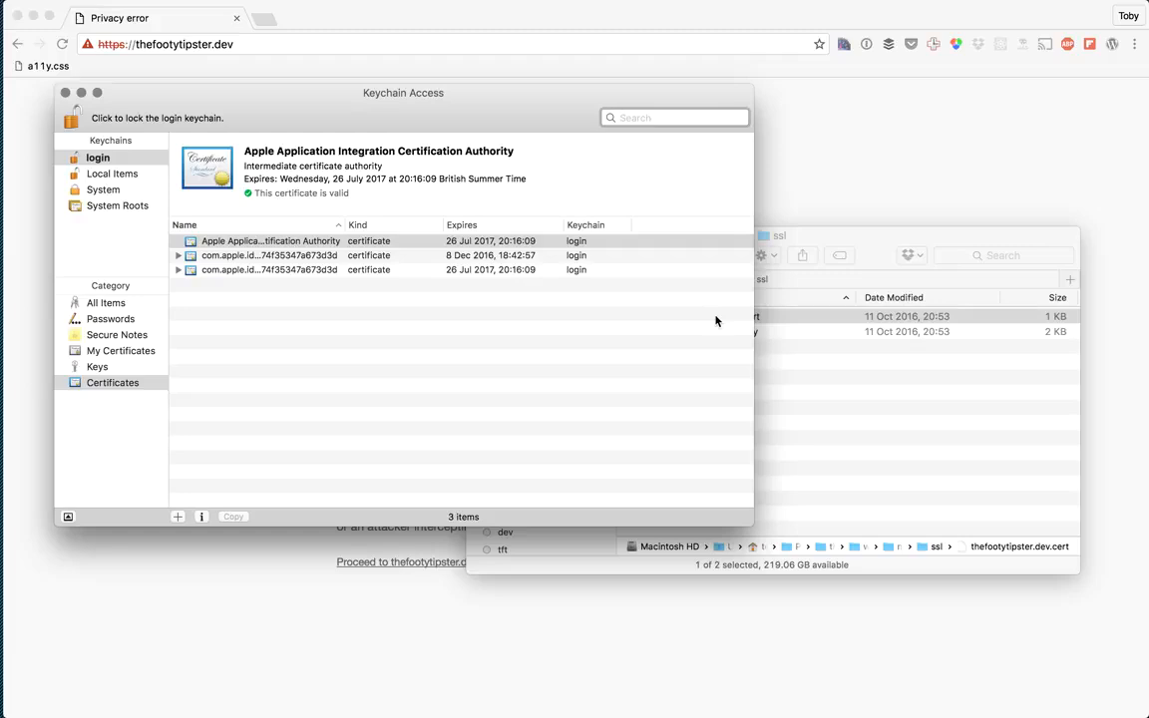
Step: Add thefootytipster.dev.cert to the login keychain and select it under Certificates
left_click(823, 242)
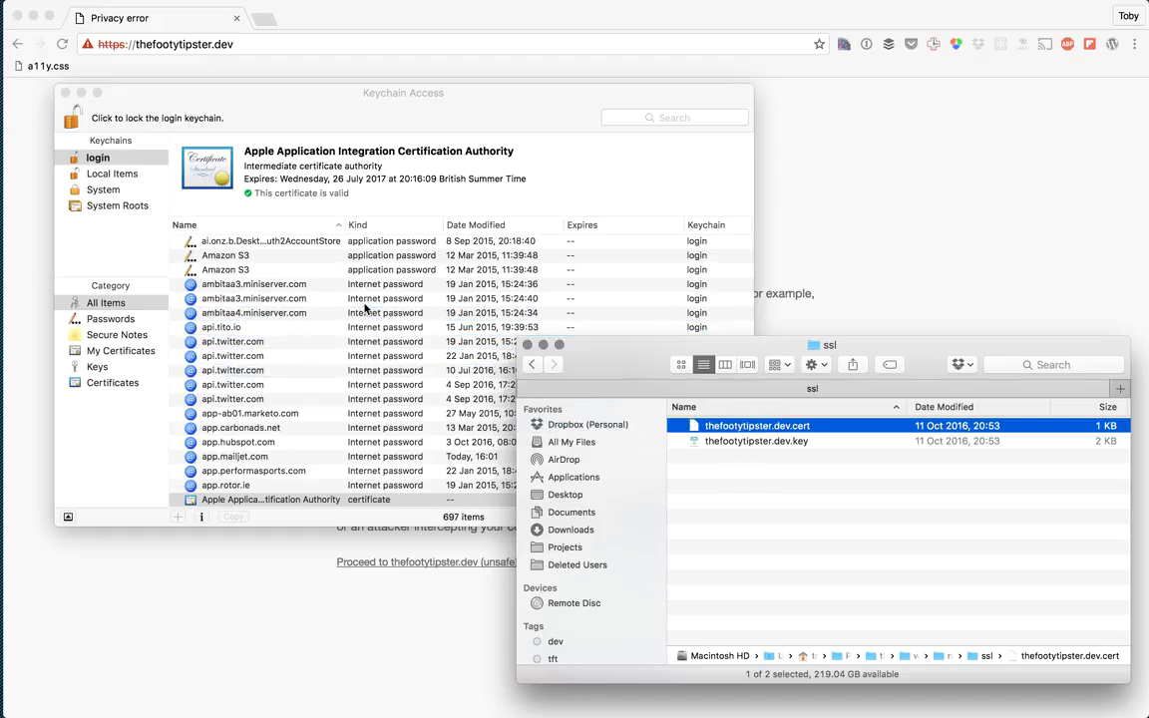
mouse_move(754, 511)
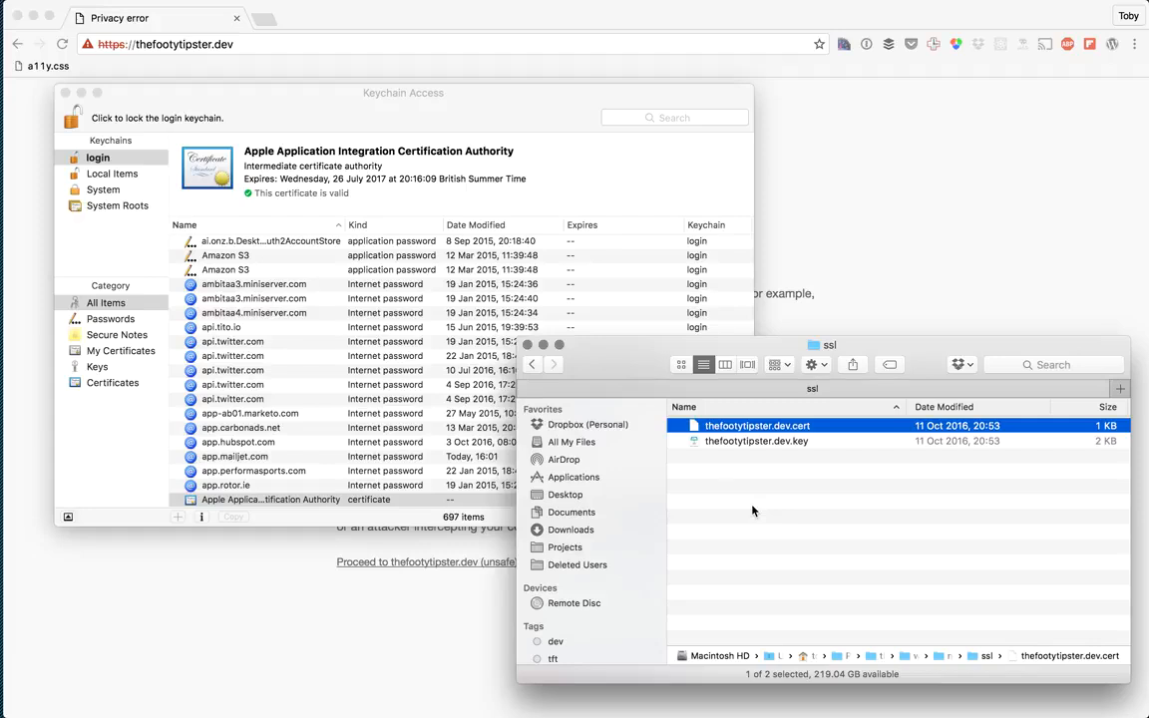
left_click(112, 383)
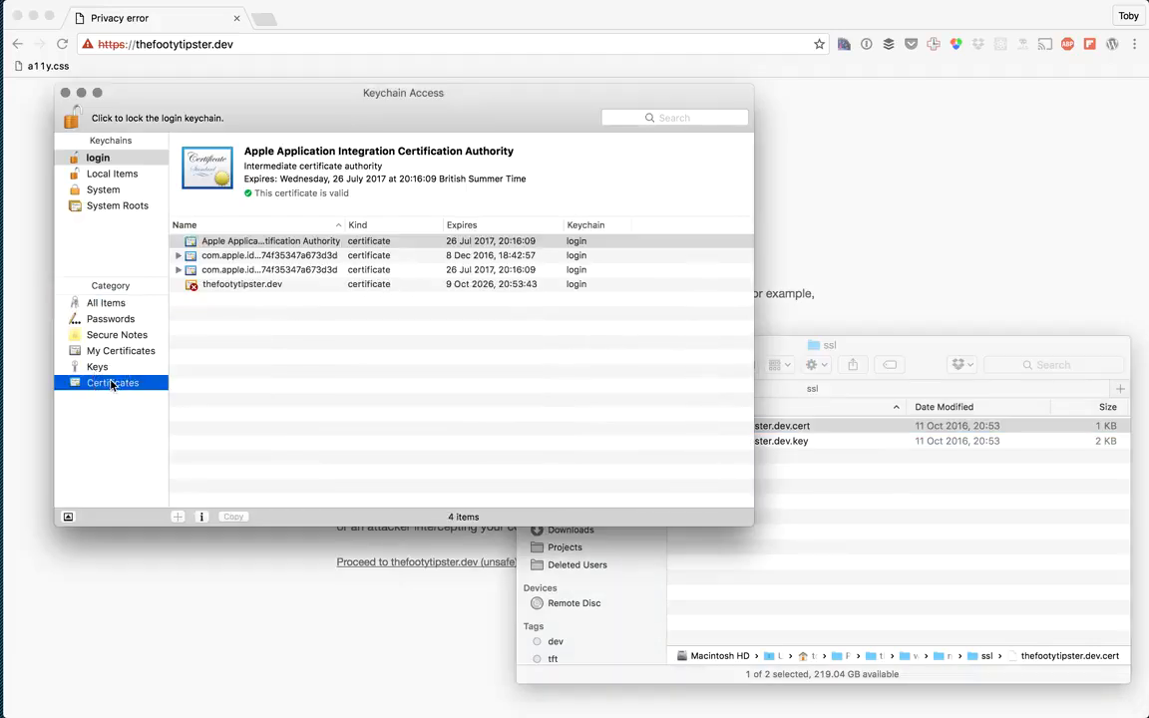
left_click(241, 283)
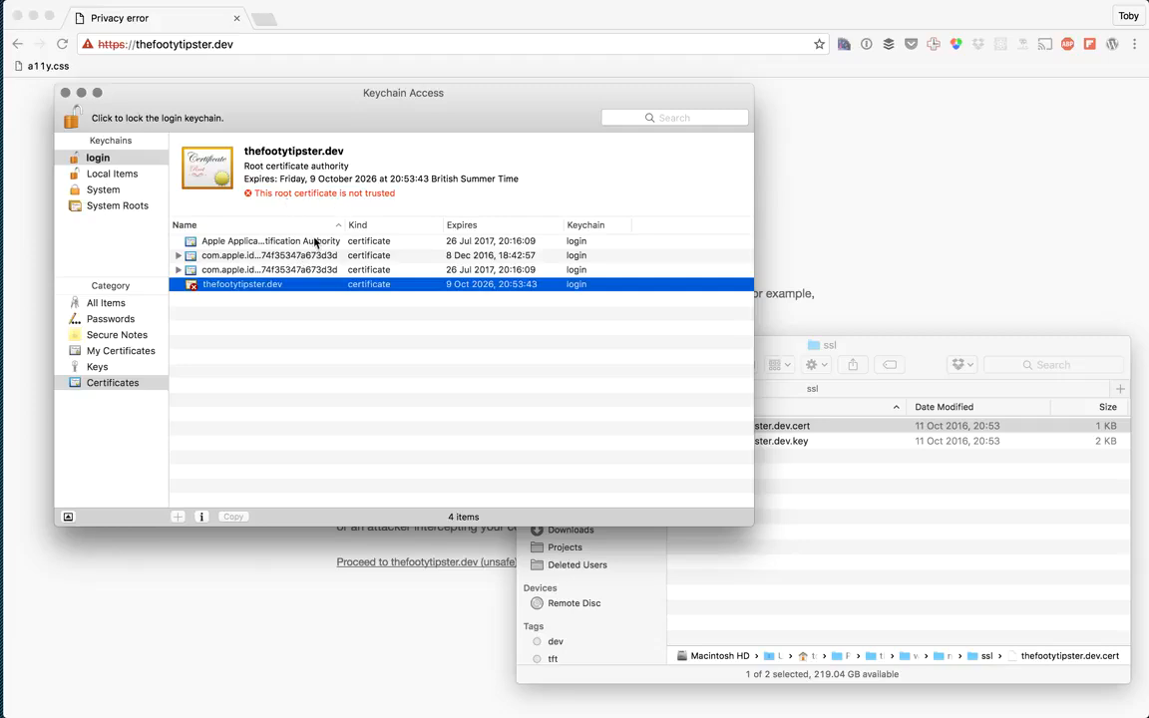
Step: Set the thefootytipster.dev certificate's trust to Always Trust for every use
double_click(241, 283)
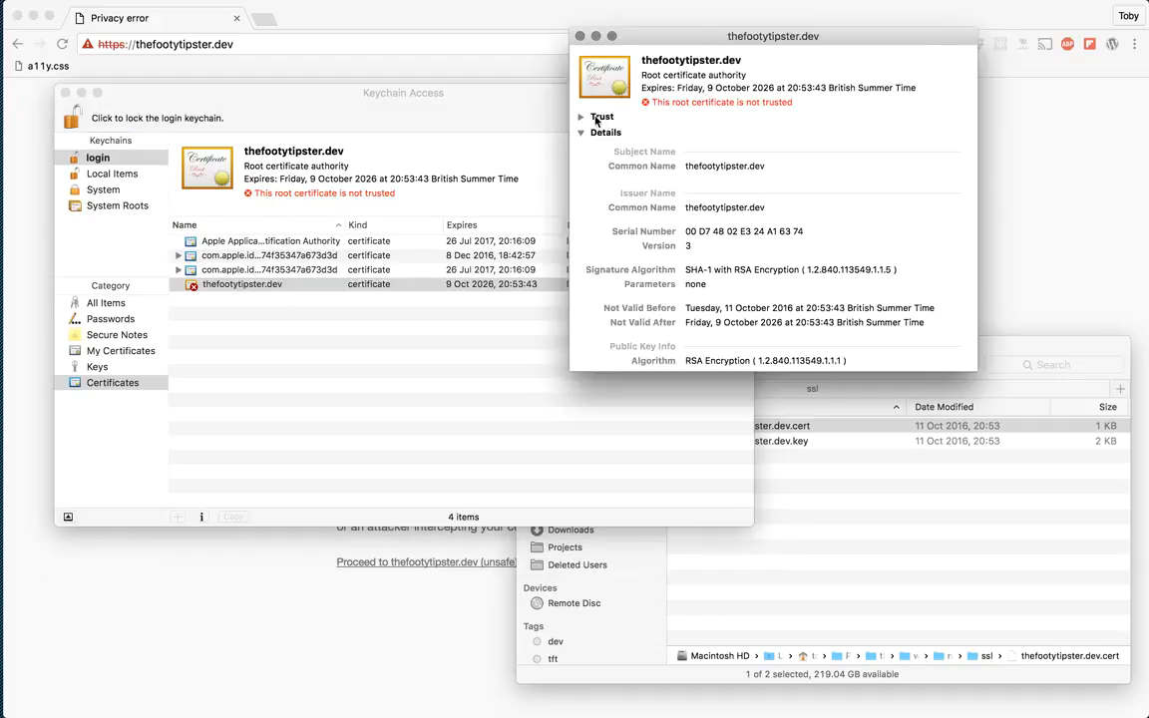
left_click(600, 116)
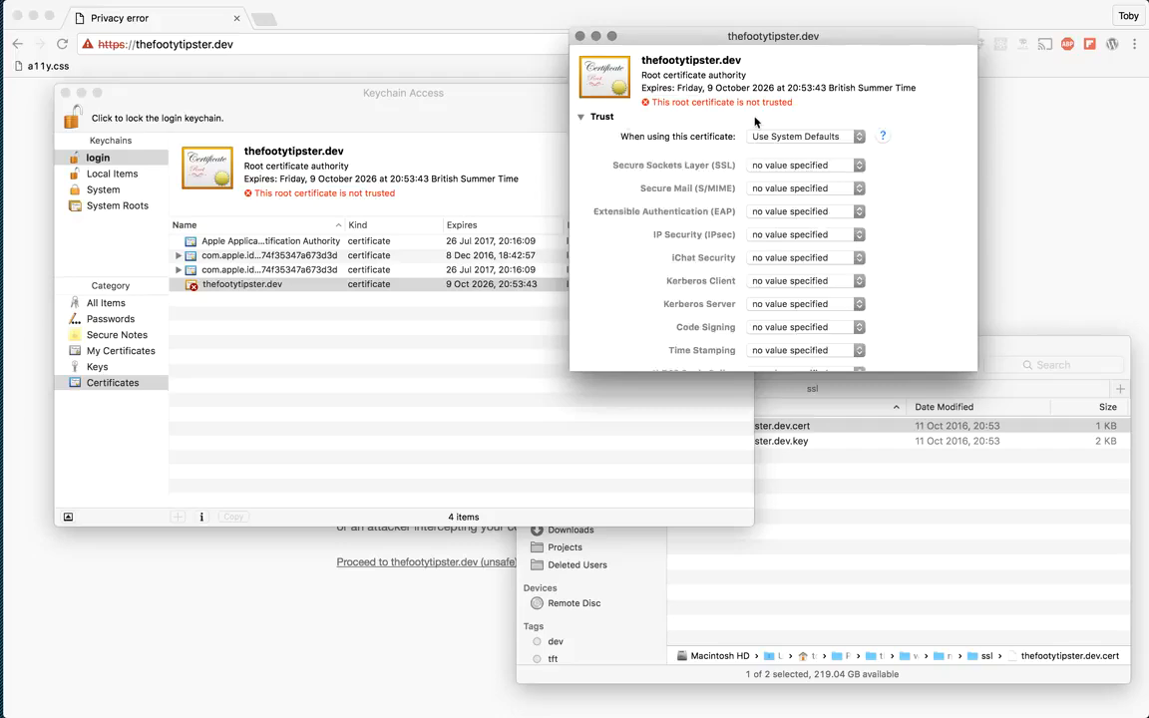
left_click(805, 135)
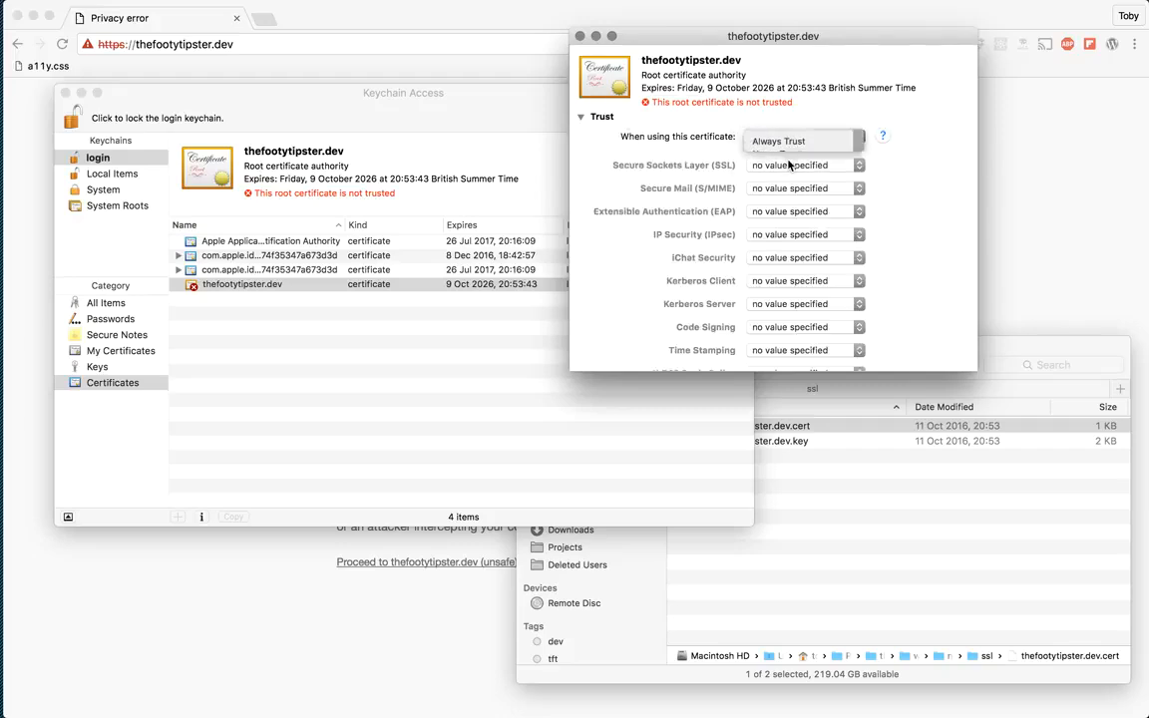
left_click(802, 136)
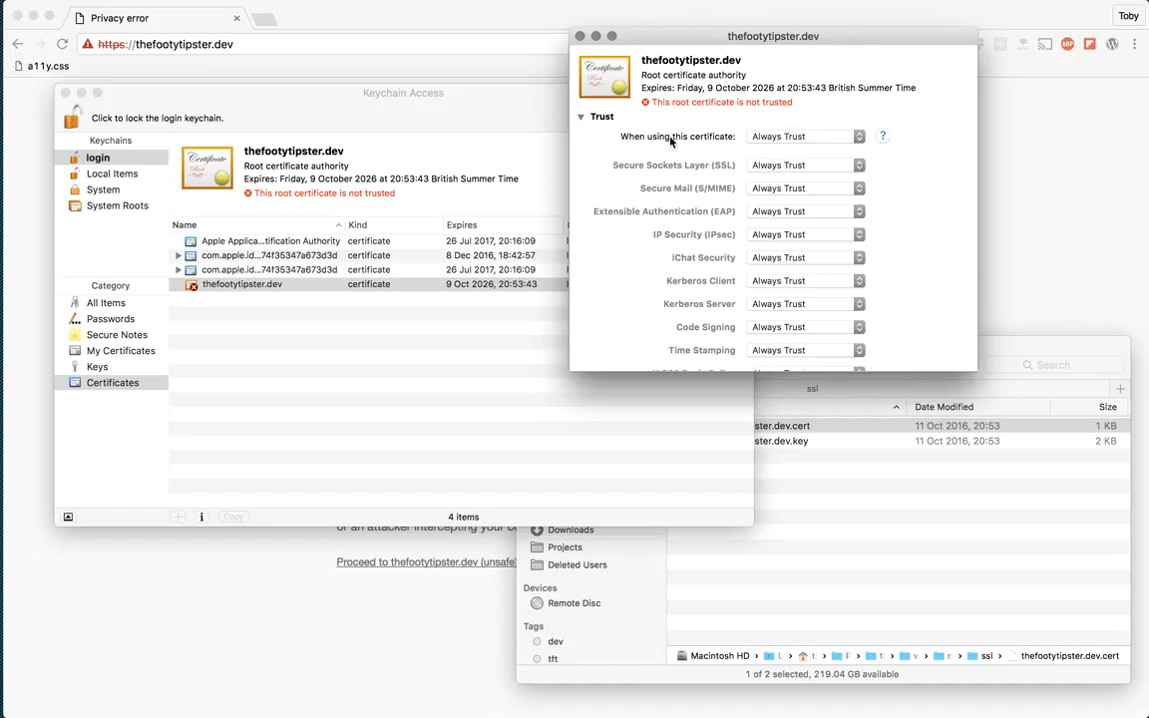
left_click(805, 136)
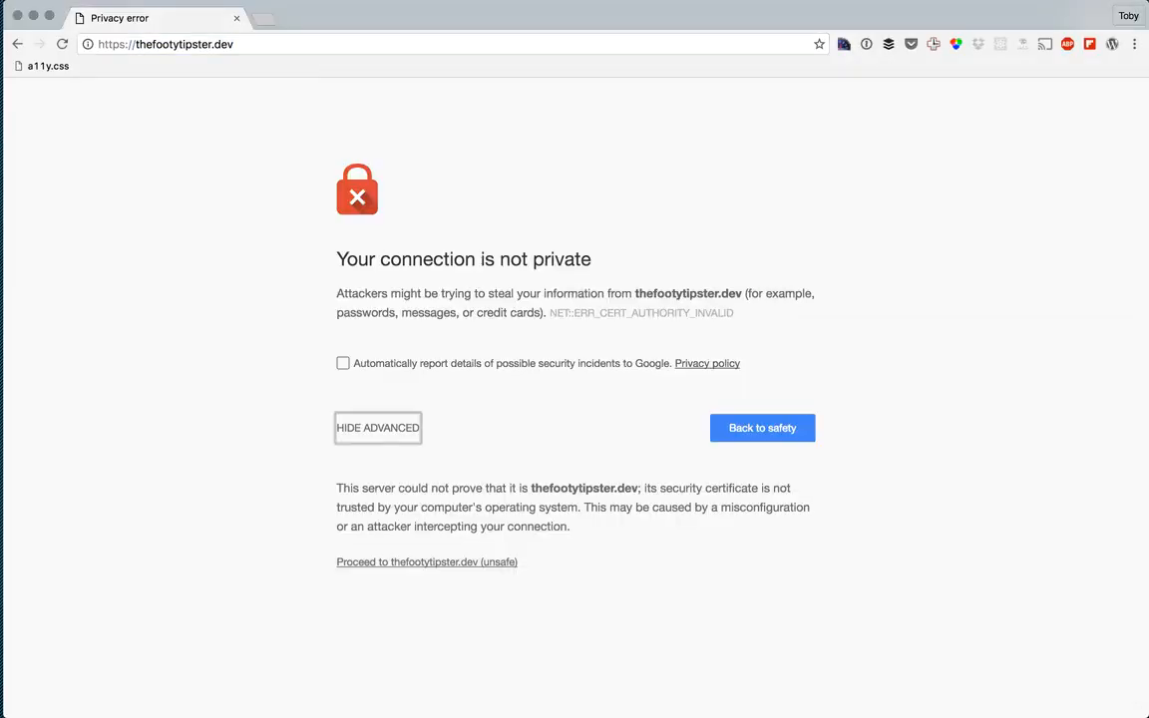
Step: Reload thefootytipster.dev so it loads over HTTPS without the privacy warning
left_click(426, 562)
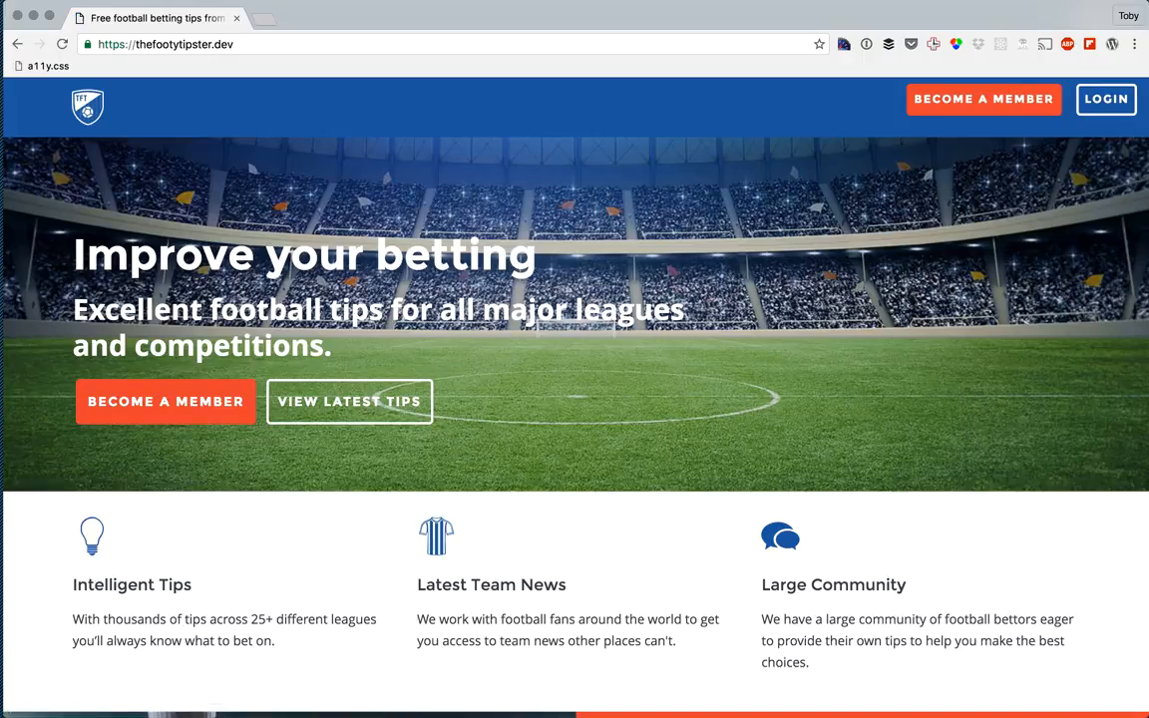